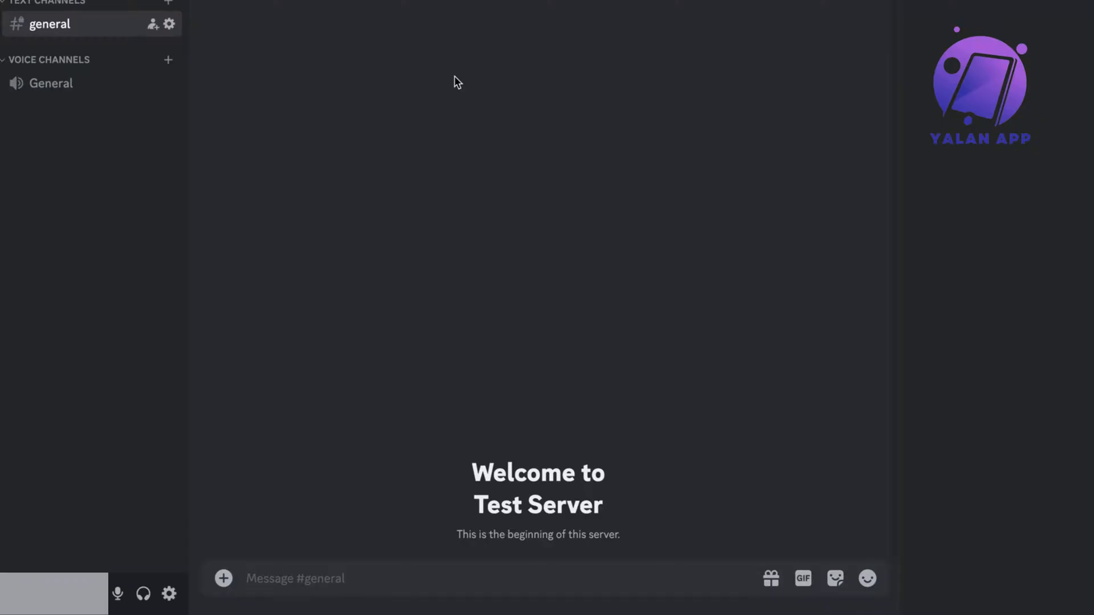
mouse_move(447, 96)
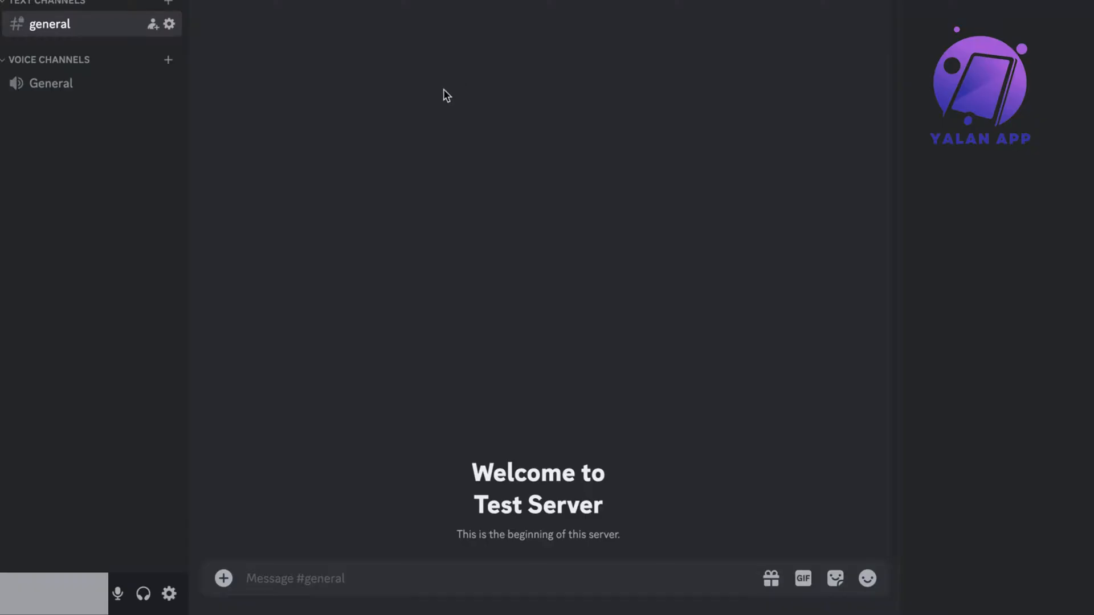
mouse_move(551, 352)
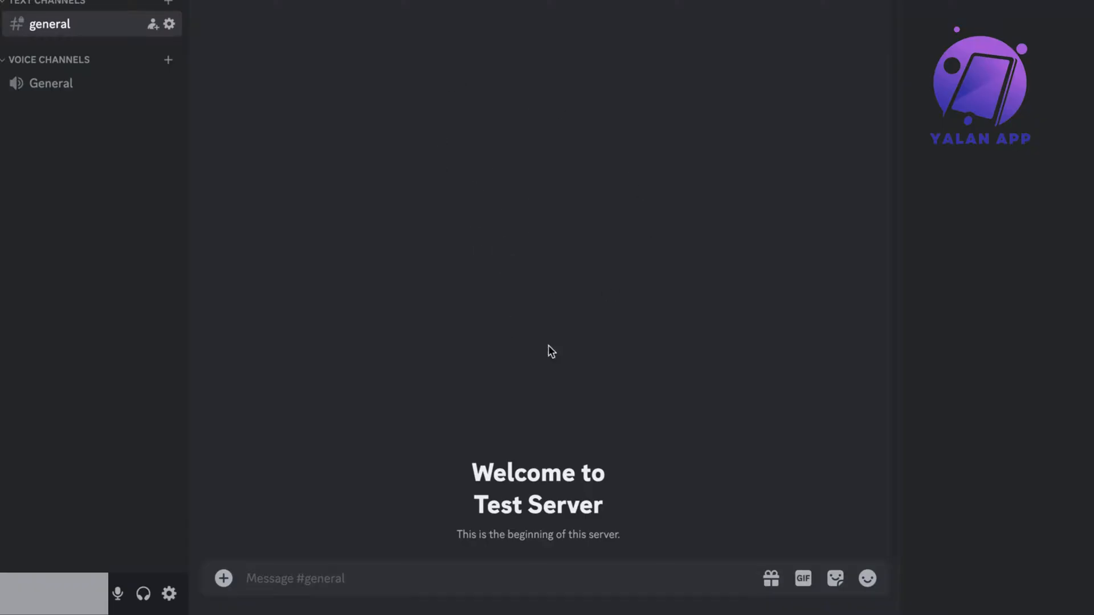
mouse_move(376, 243)
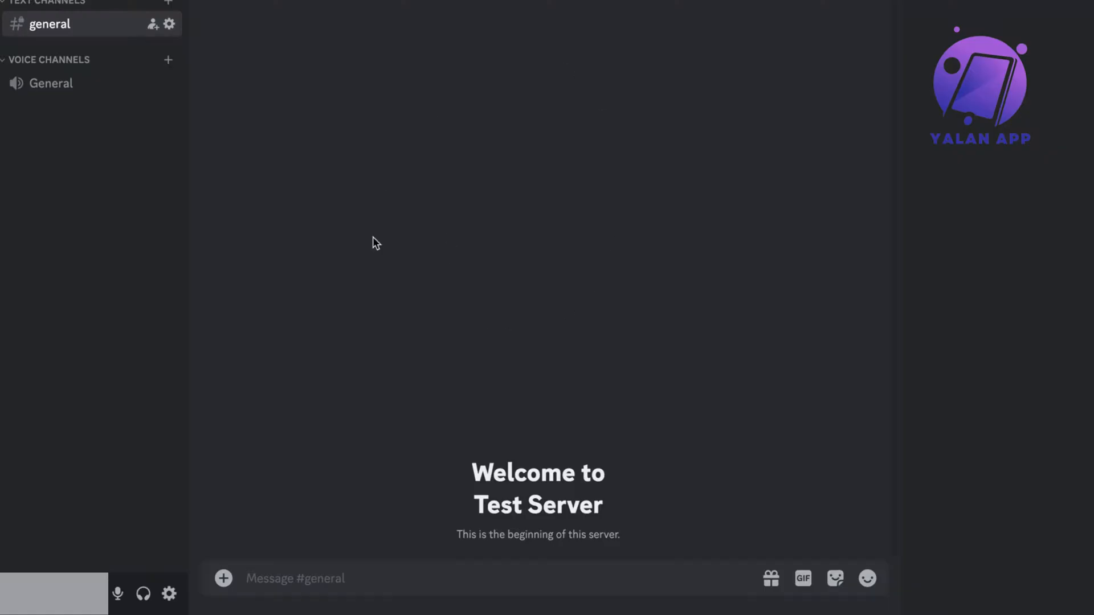
mouse_move(168, 594)
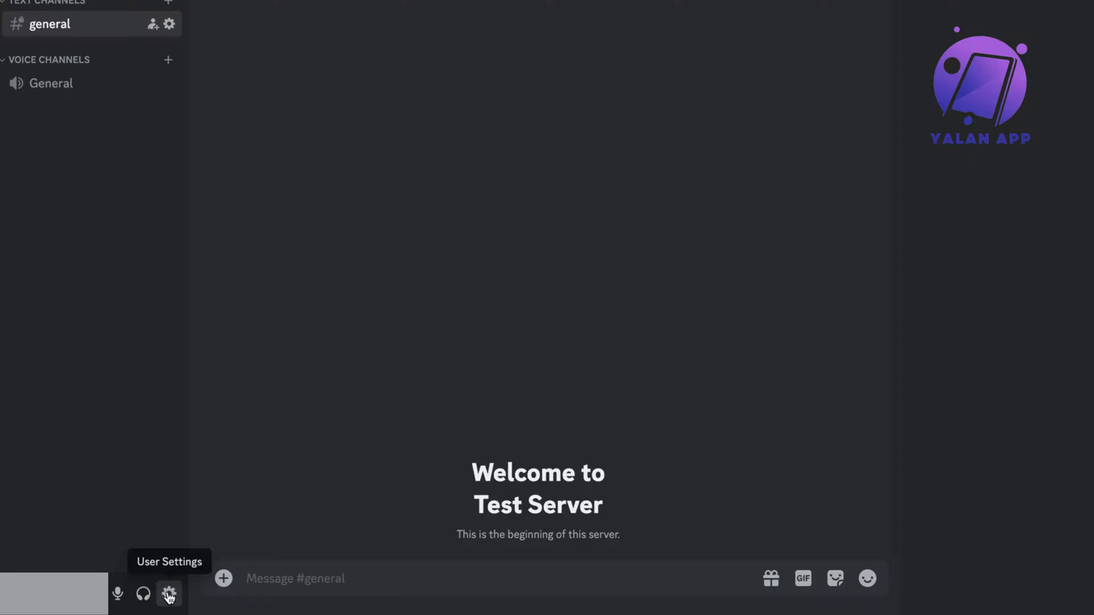
Step: Open Discord User Settings and scroll the sidebar down to the App Settings categories
click(168, 595)
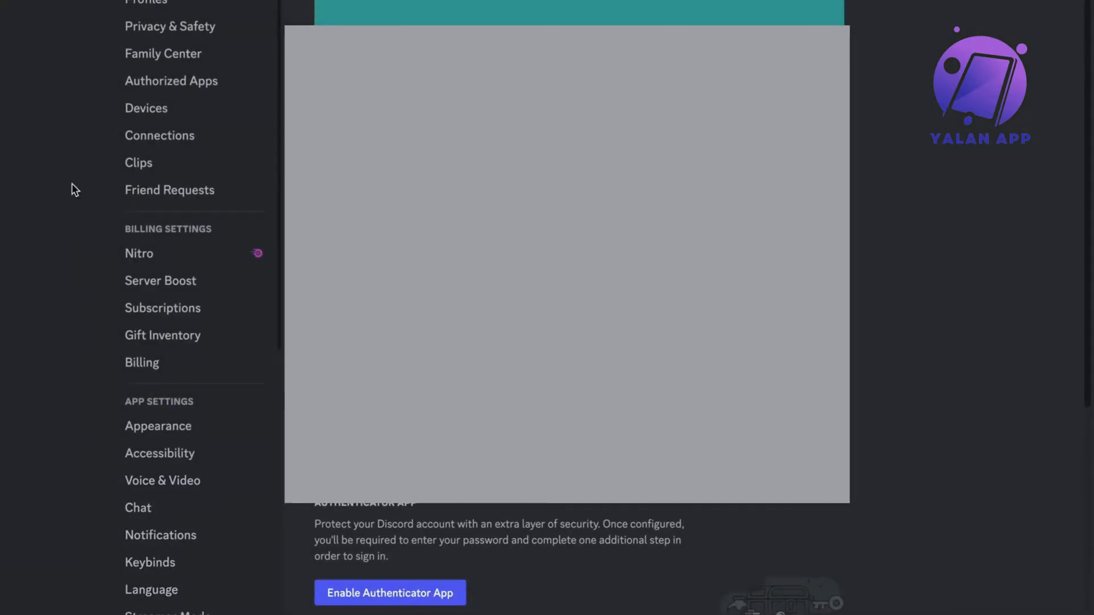
mouse_move(110, 24)
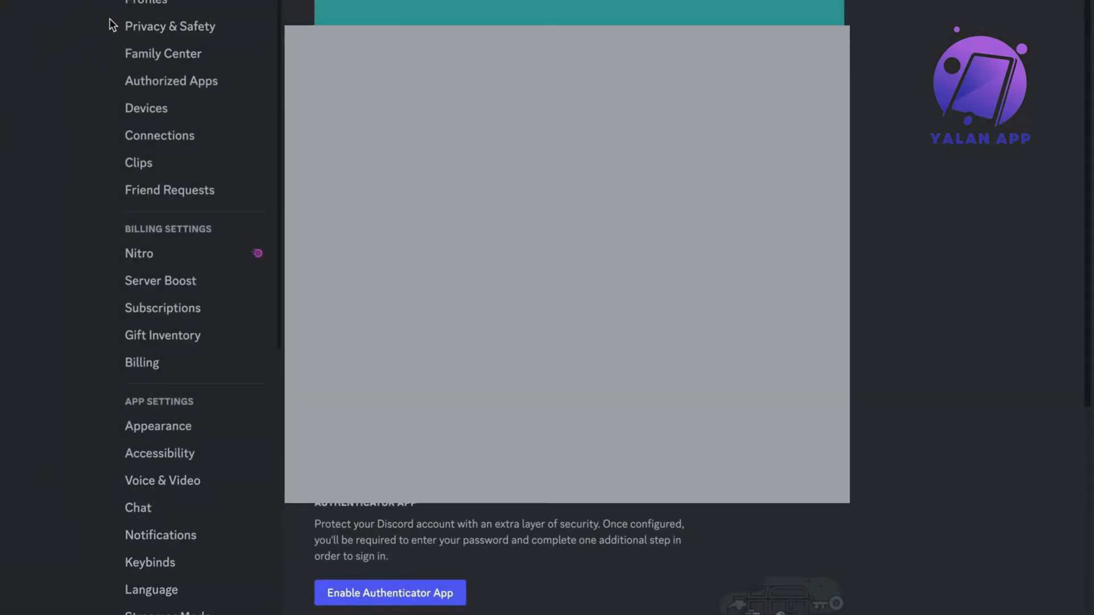
mouse_move(46, 135)
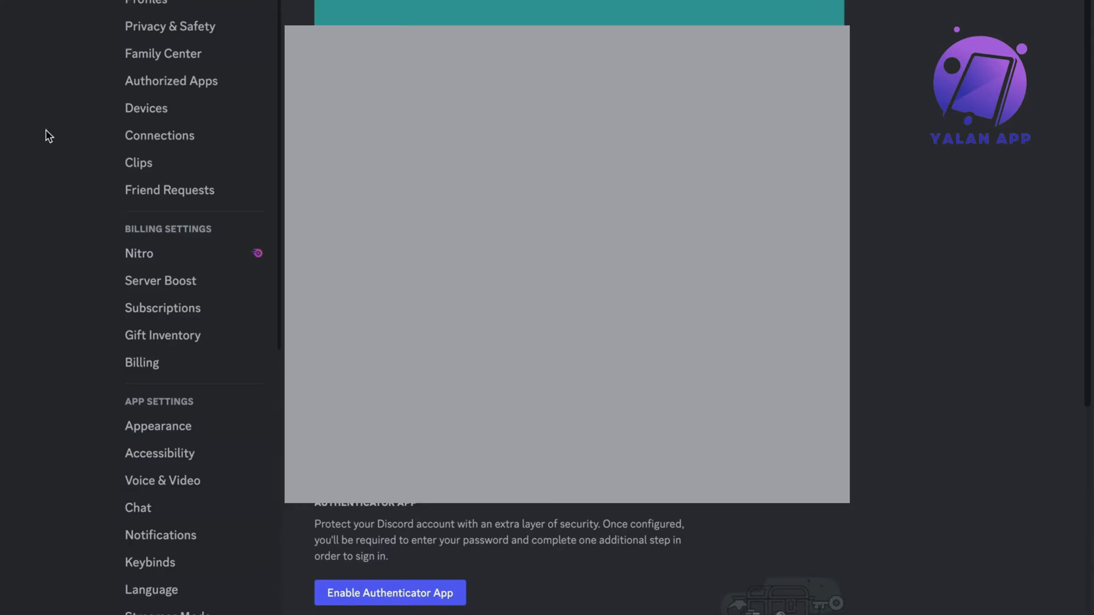
scroll(down, 3)
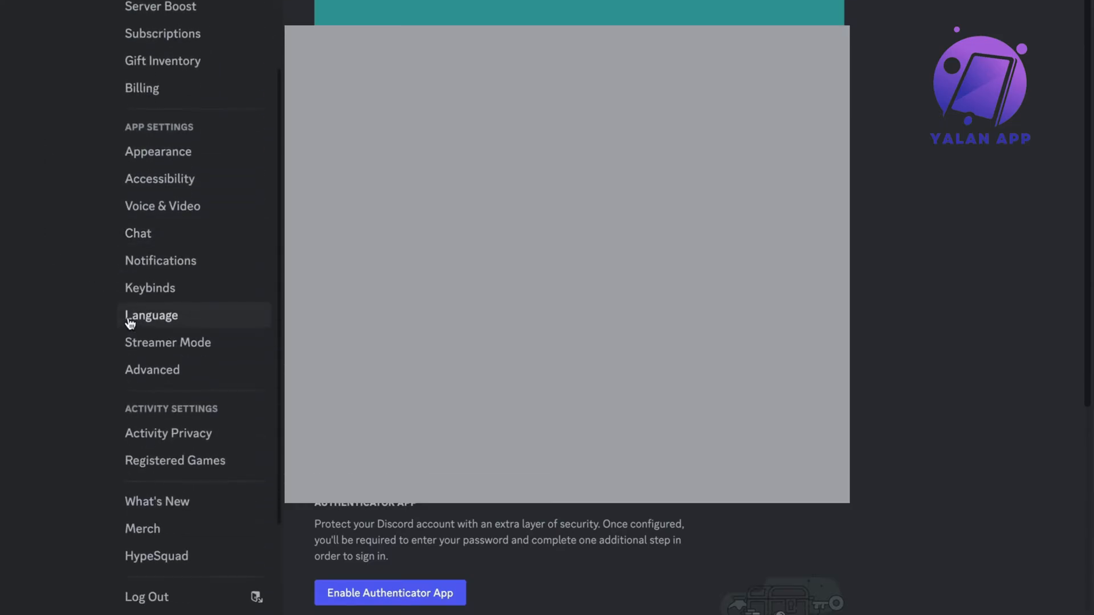
mouse_move(162, 205)
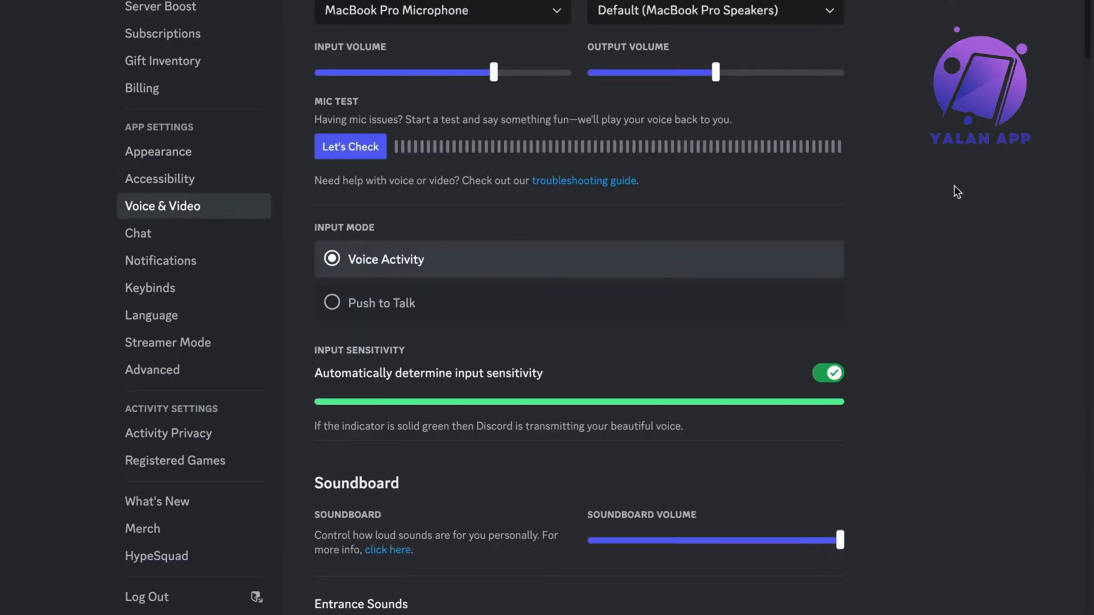
Step: Scroll the Voice & Video page down to the video codec and noise suppression options
scroll(down, 3)
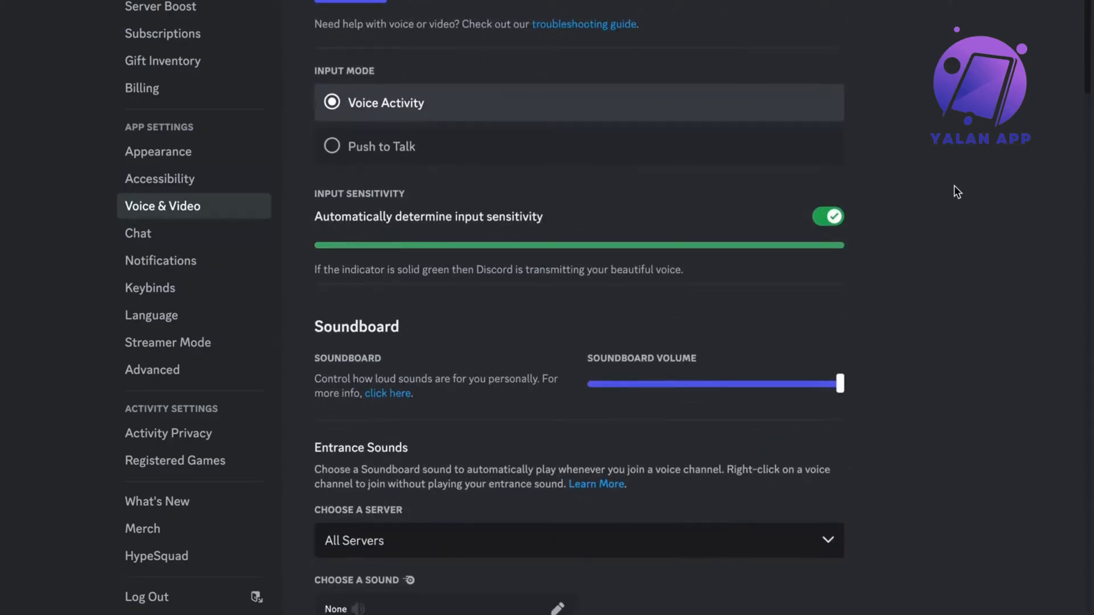
scroll(up, 3)
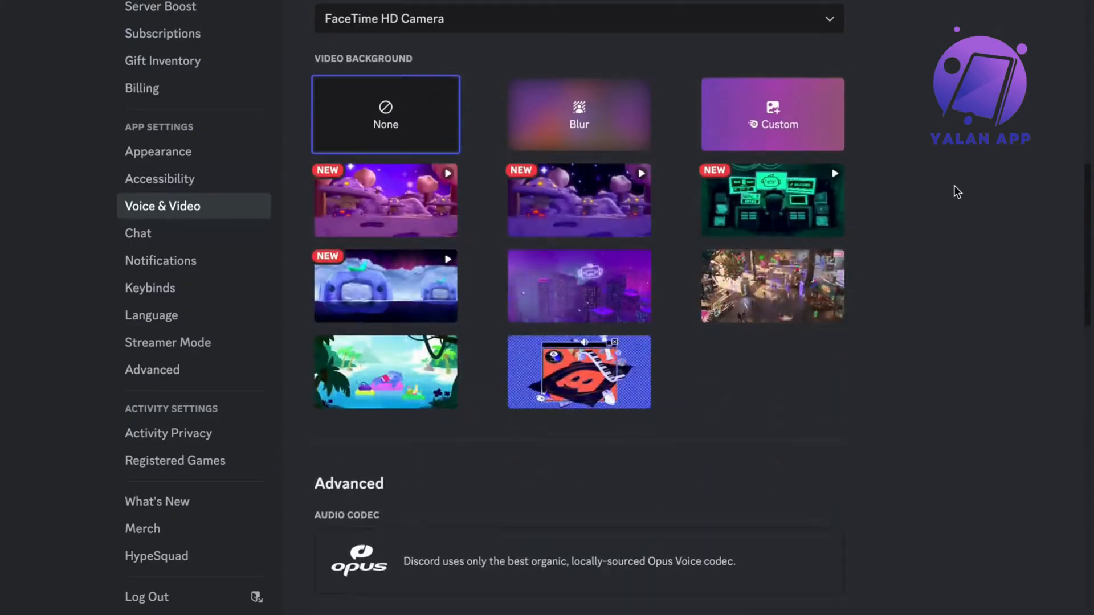
scroll(down, 3)
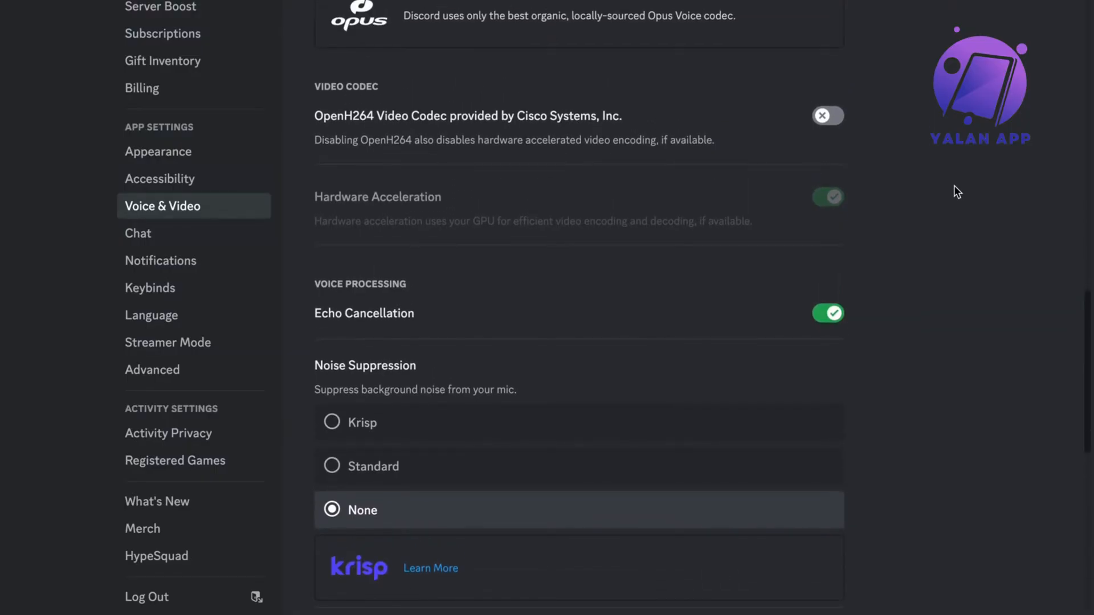
mouse_move(330, 207)
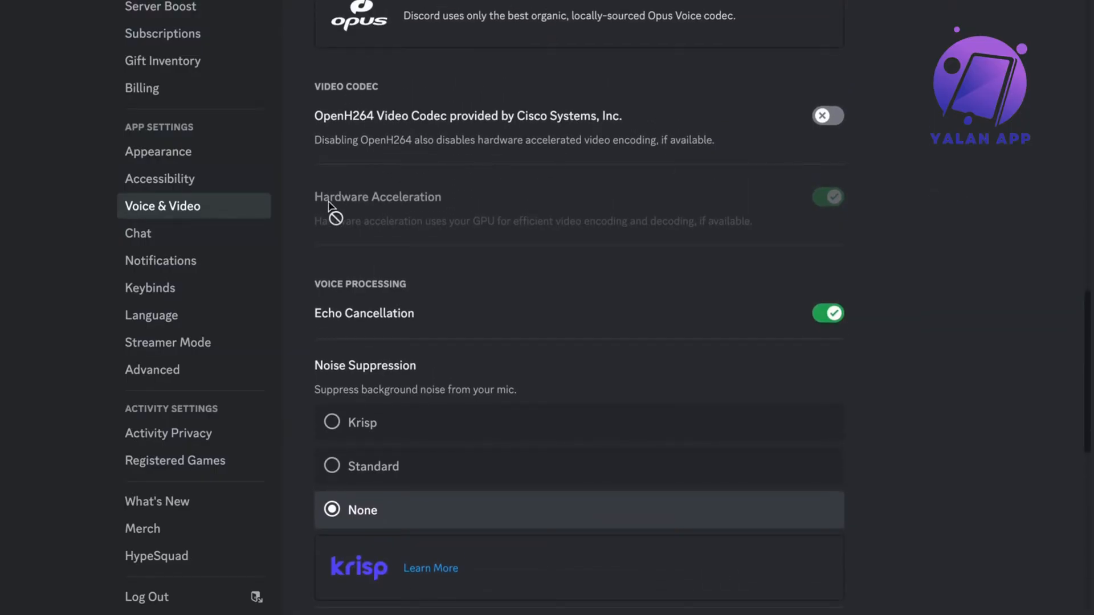
mouse_move(408, 219)
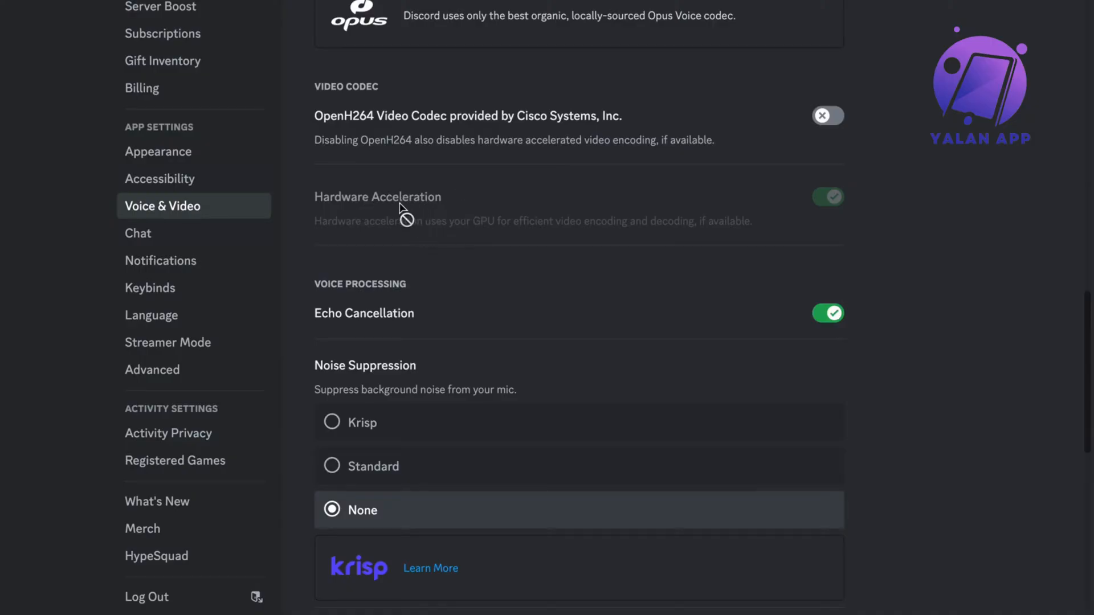
mouse_move(828, 210)
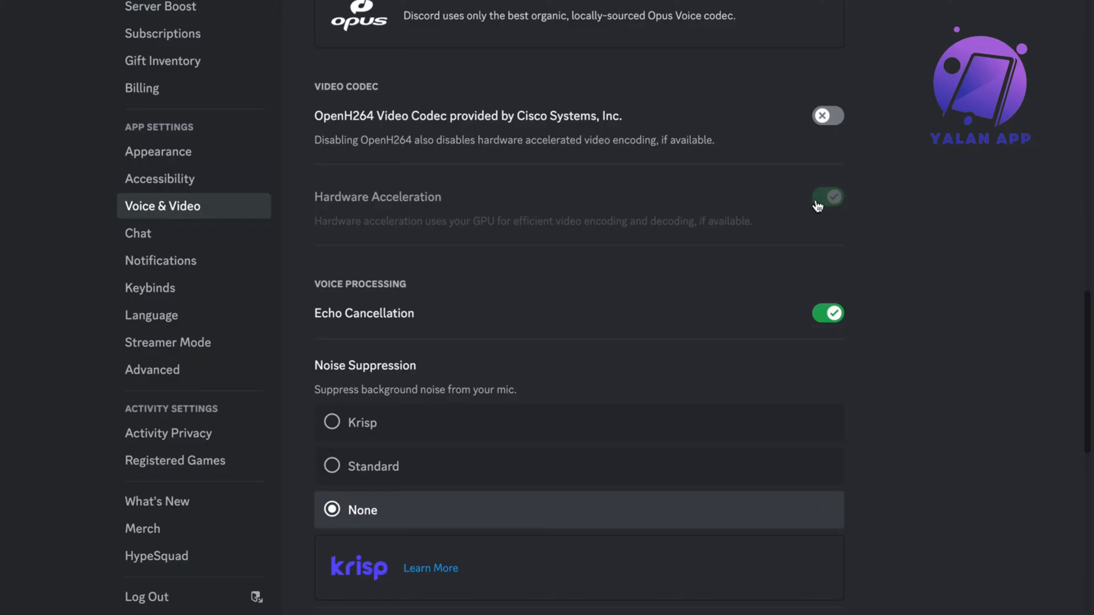
mouse_move(807, 221)
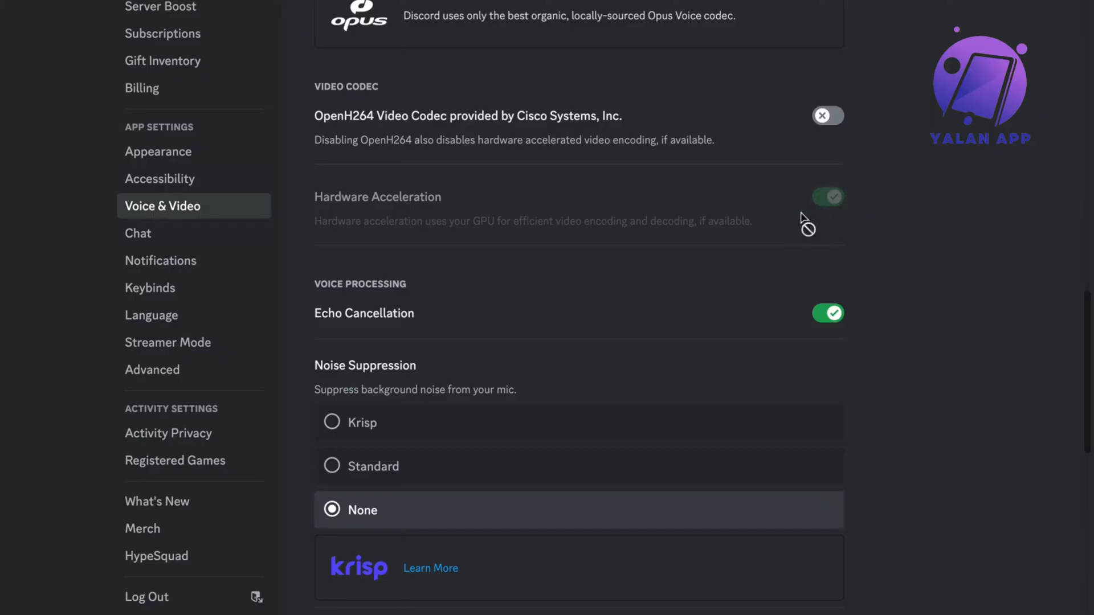
mouse_move(830, 209)
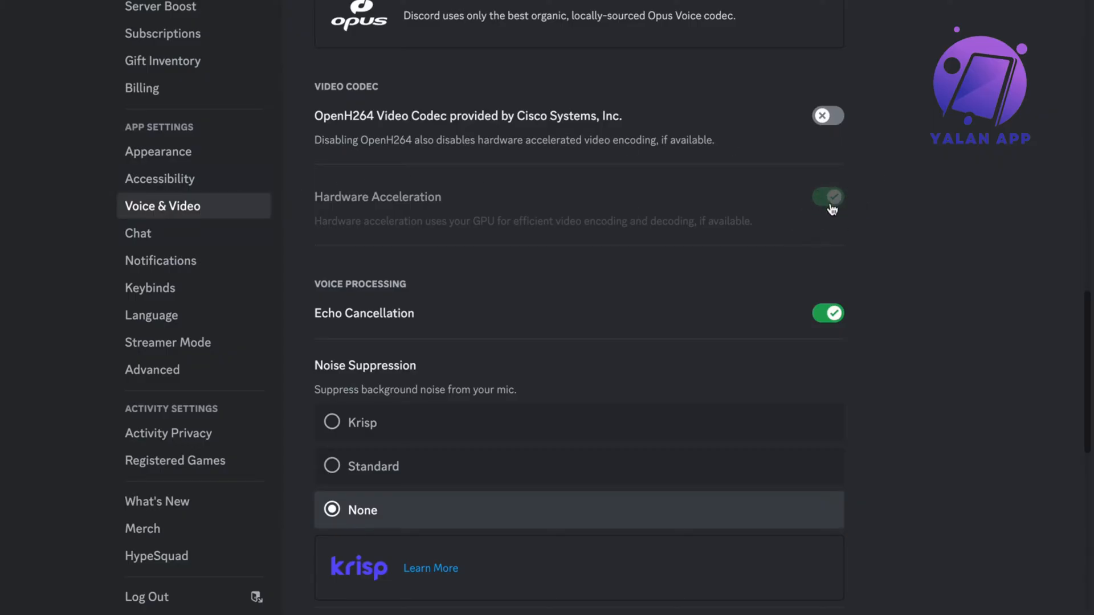
mouse_move(980, 137)
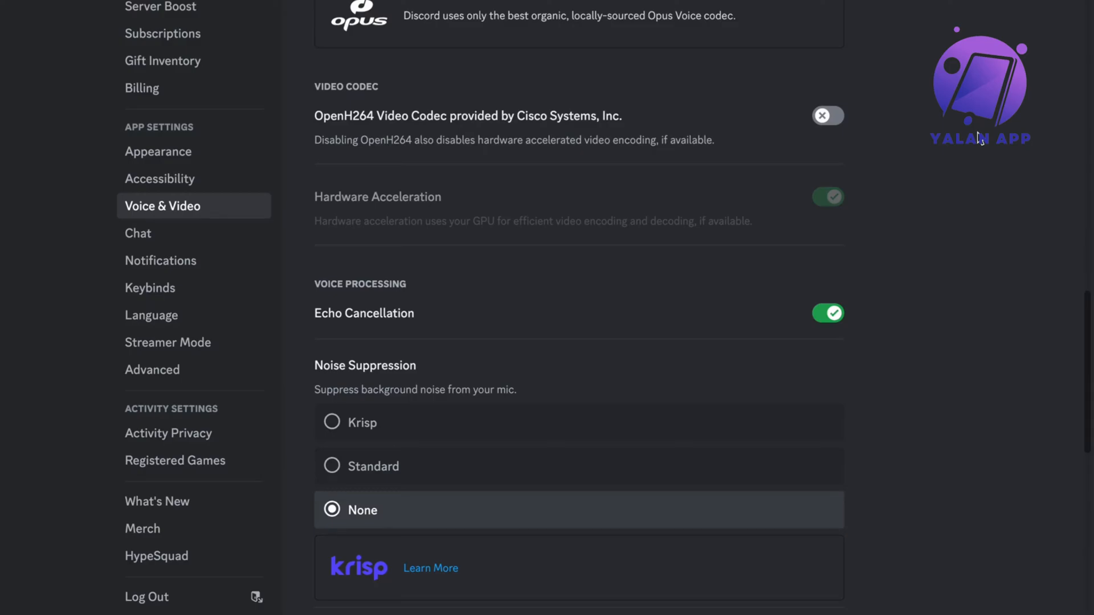